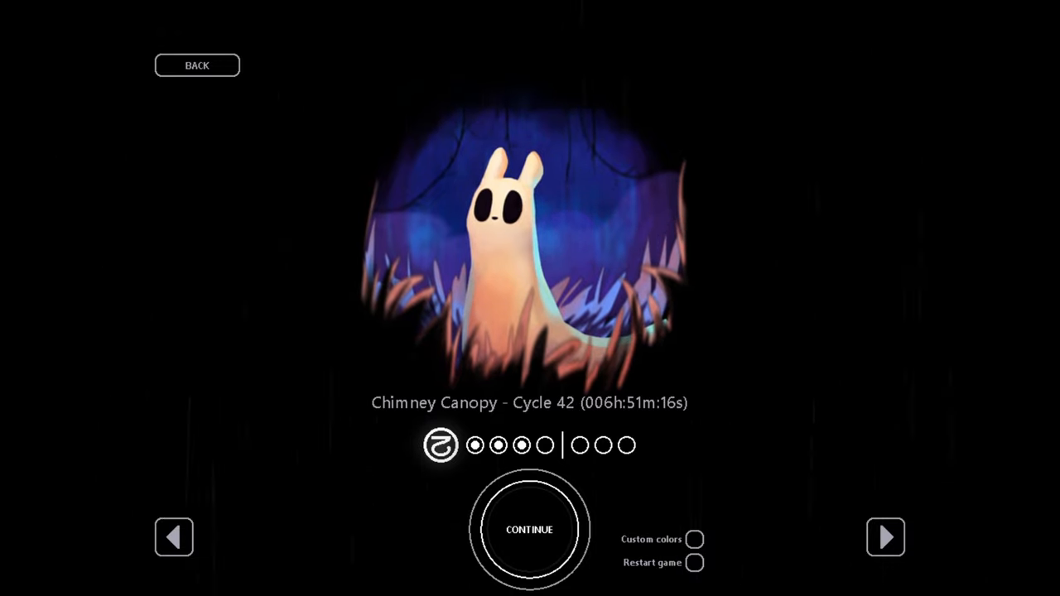
- Resume the saved Chimney Canopy game and play until the slugcat dies
{"action": "left_click", "coordinate": [529, 530]}
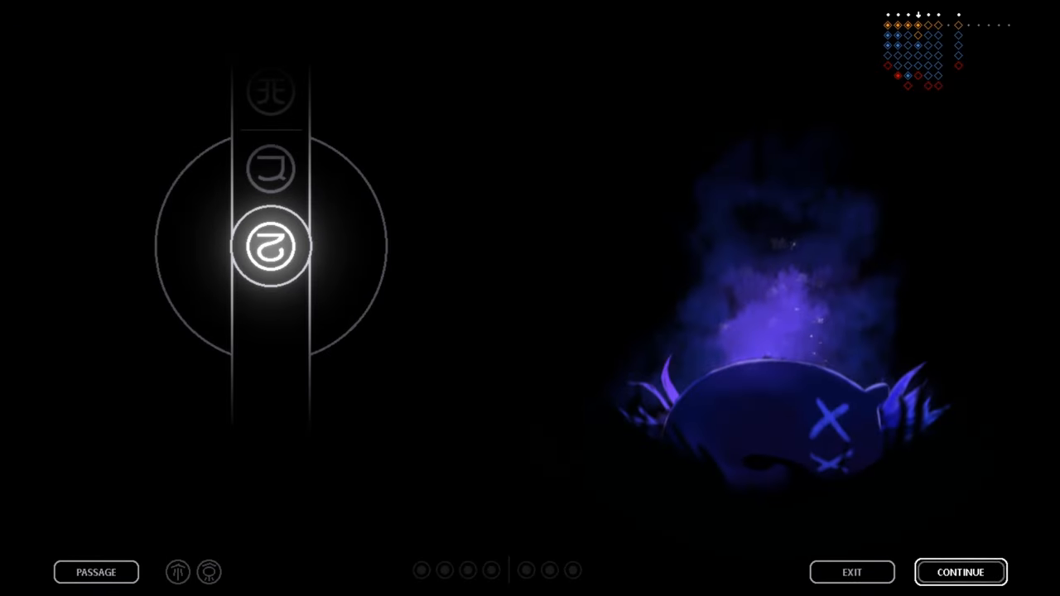
{"action": "left_click", "coordinate": [960, 573]}
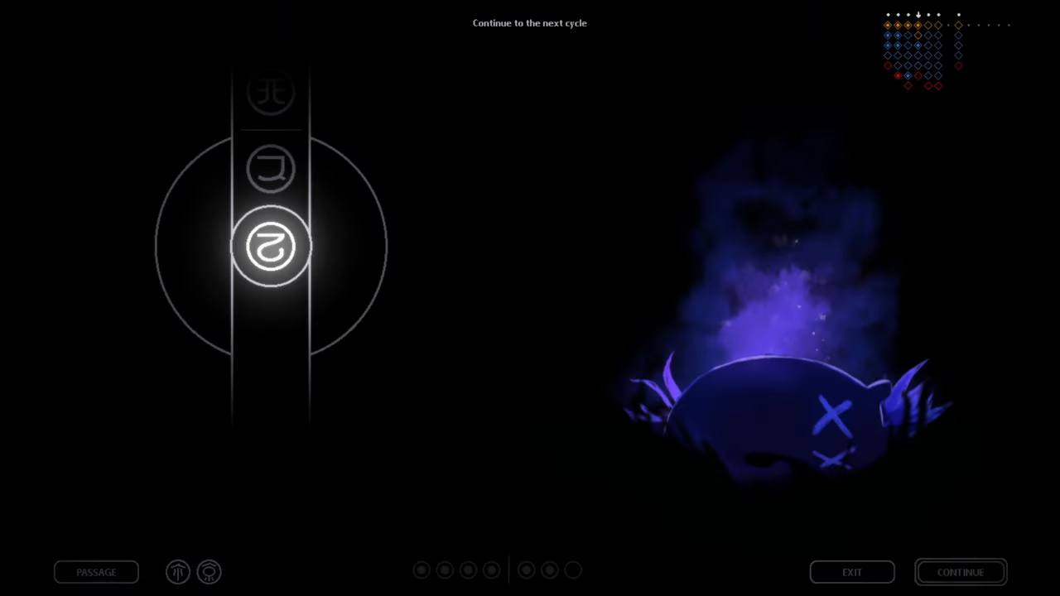
{"action": "left_click", "coordinate": [960, 573]}
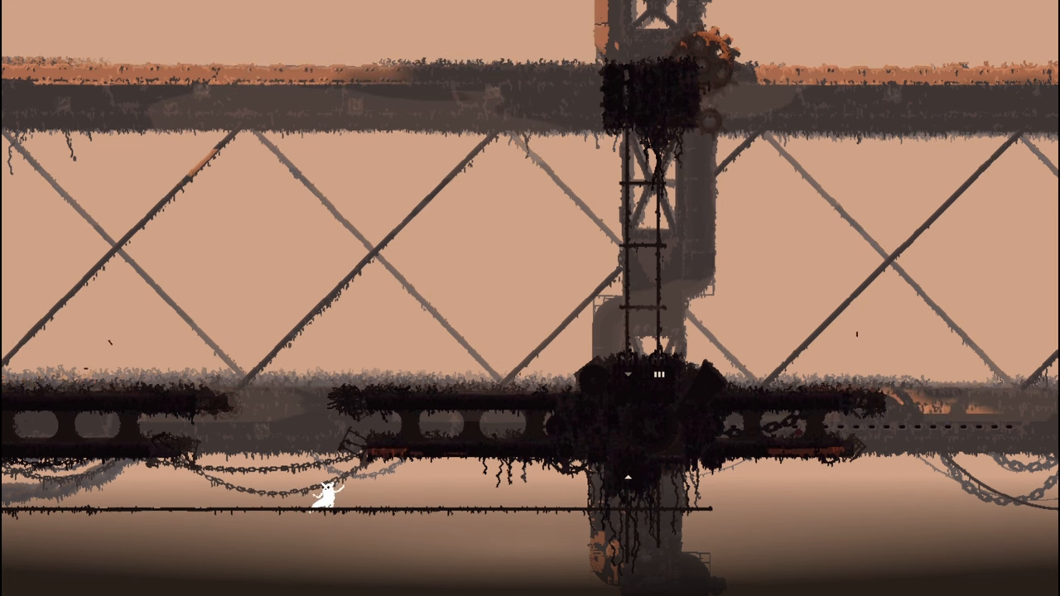
- Walk the slugcat right along the thin rail beneath the girder bridge
{"action": "key", "text": "Right"}
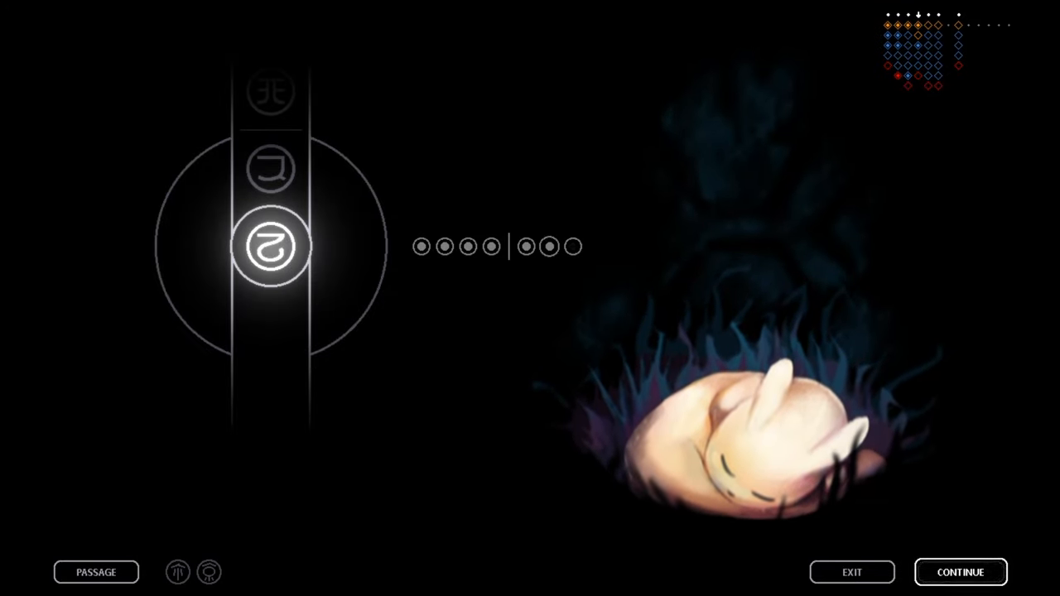
- Continue past the sleep screen once karma rises a level
{"action": "left_click", "coordinate": [960, 571]}
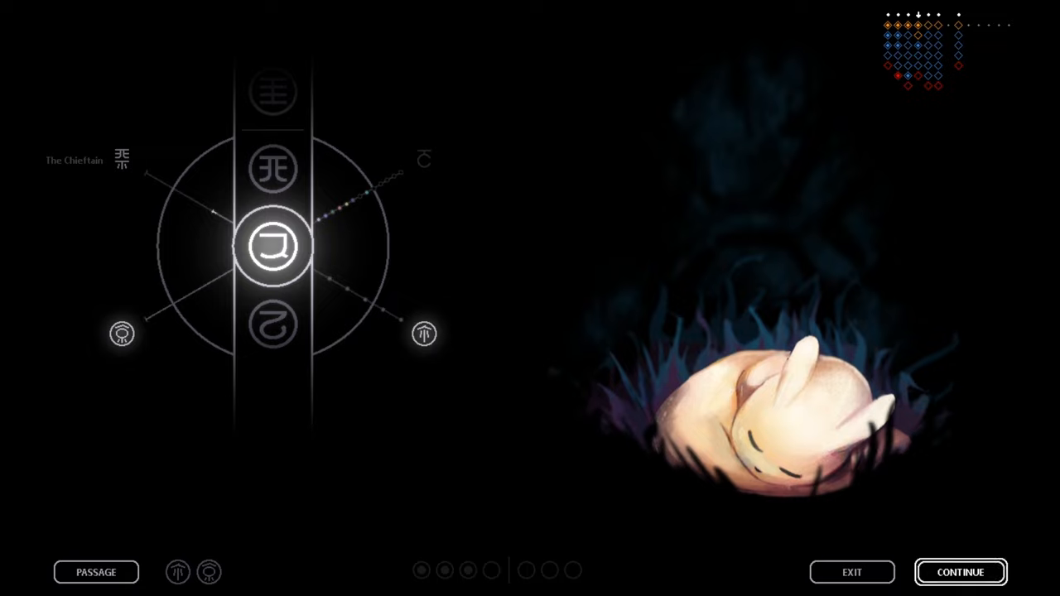
{"action": "left_click", "coordinate": [961, 573]}
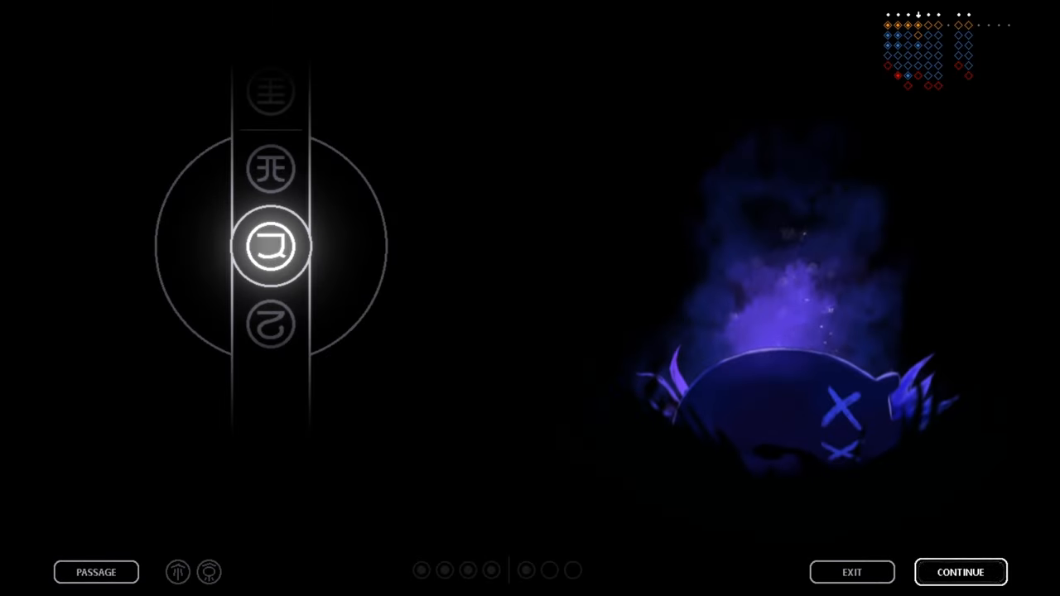
- Continue past the death screen to respawn in the shelter for a fresh cycle
{"action": "left_click", "coordinate": [961, 571]}
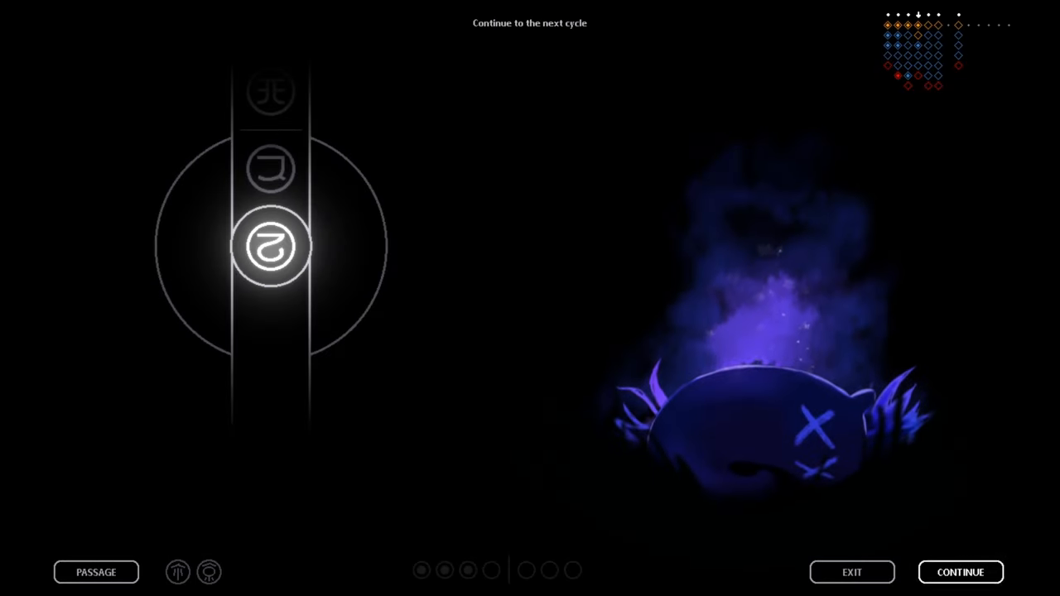
- Continue into the cycle and hibernate in the shelter until the karma screen shows
{"action": "left_click", "coordinate": [960, 572]}
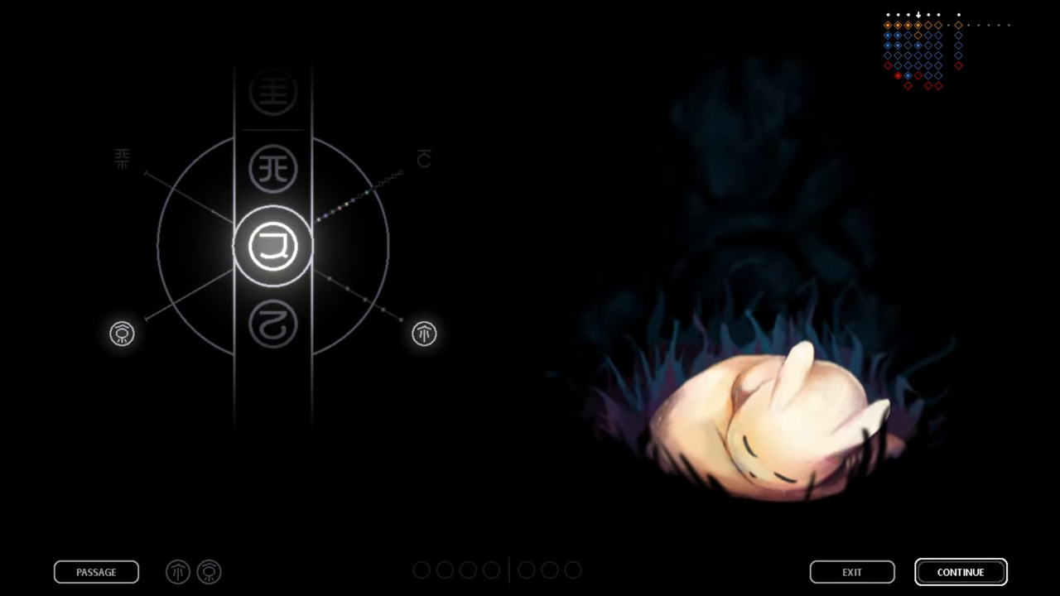
{"action": "left_click", "coordinate": [960, 573]}
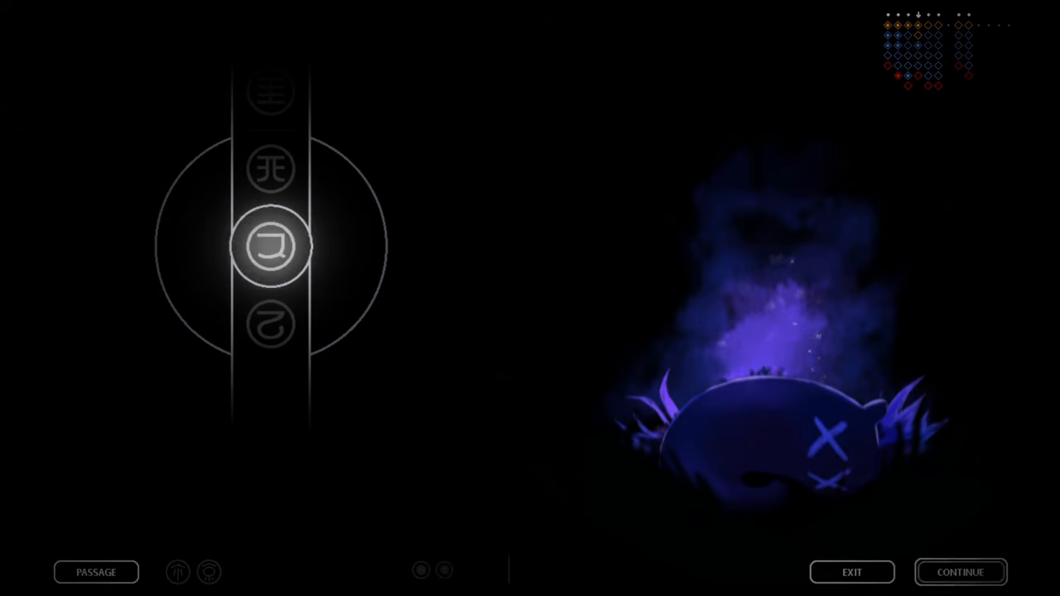
- Continue past the death screen and play until the slugcat sleeps safely
{"action": "left_click", "coordinate": [961, 573]}
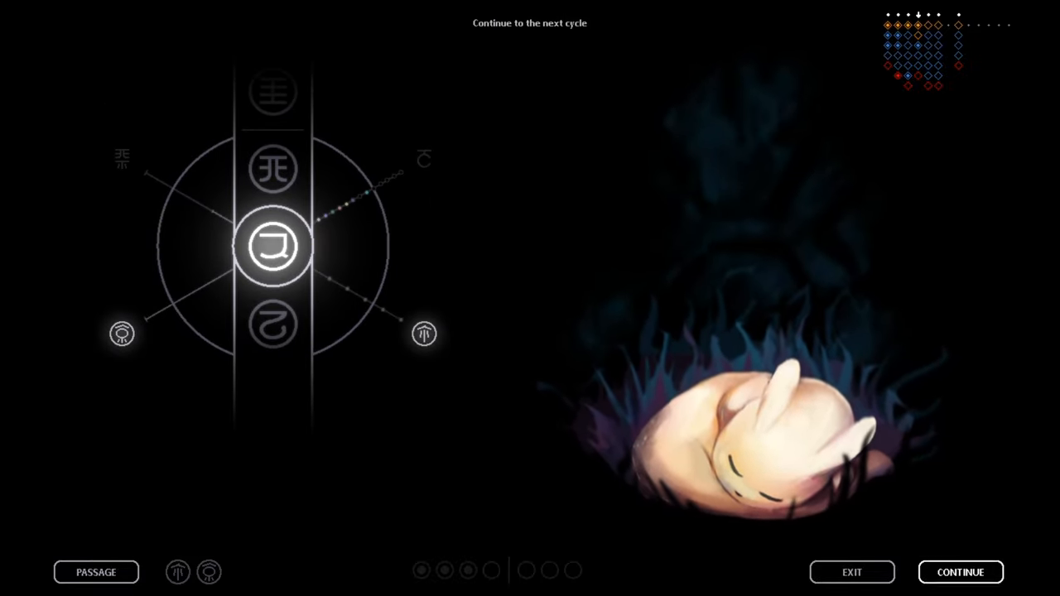
- Continue from the sleep screen to begin the next cycle in the shelter
{"action": "left_click", "coordinate": [961, 573]}
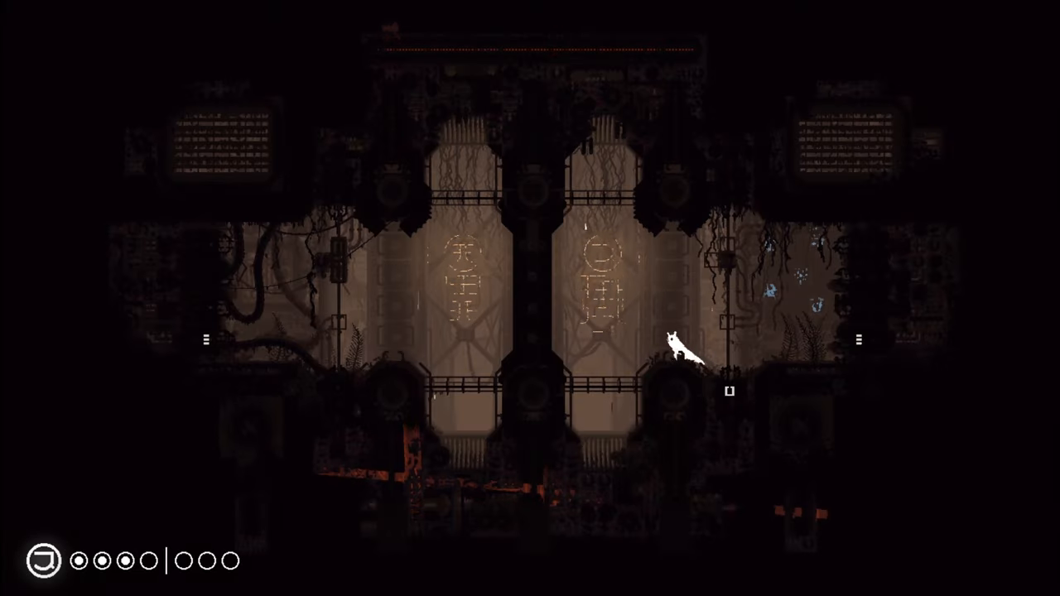